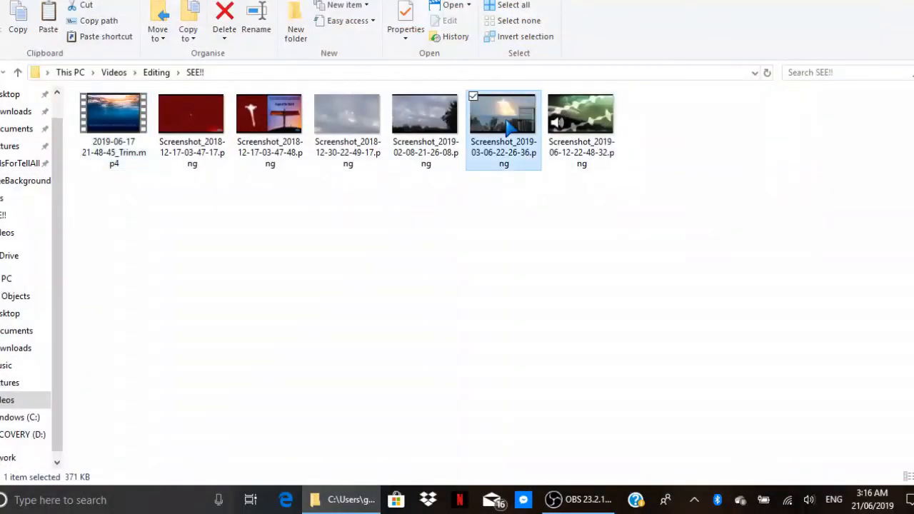
Open the glowing-light-over-the-sea screenshot from the SEE!! folder in Photos.
double_click(503, 114)
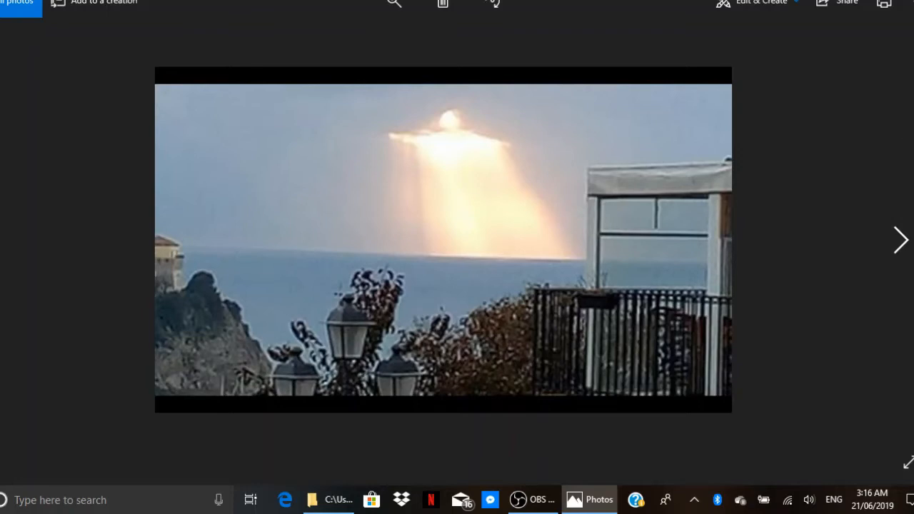
mouse_move(463, 215)
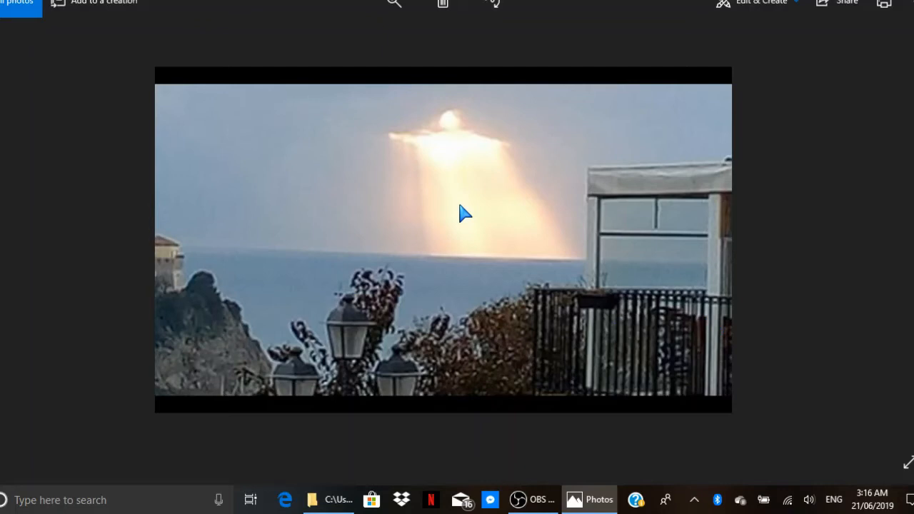
mouse_move(365, 166)
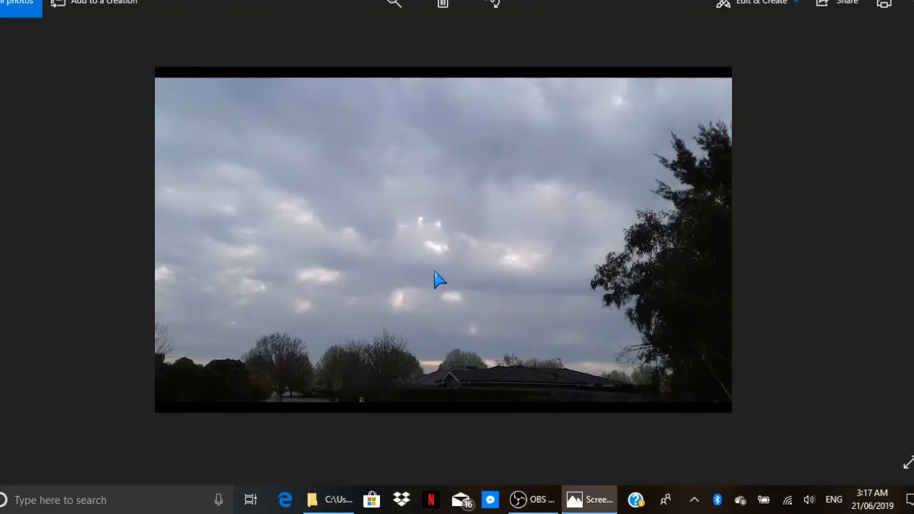
mouse_move(563, 275)
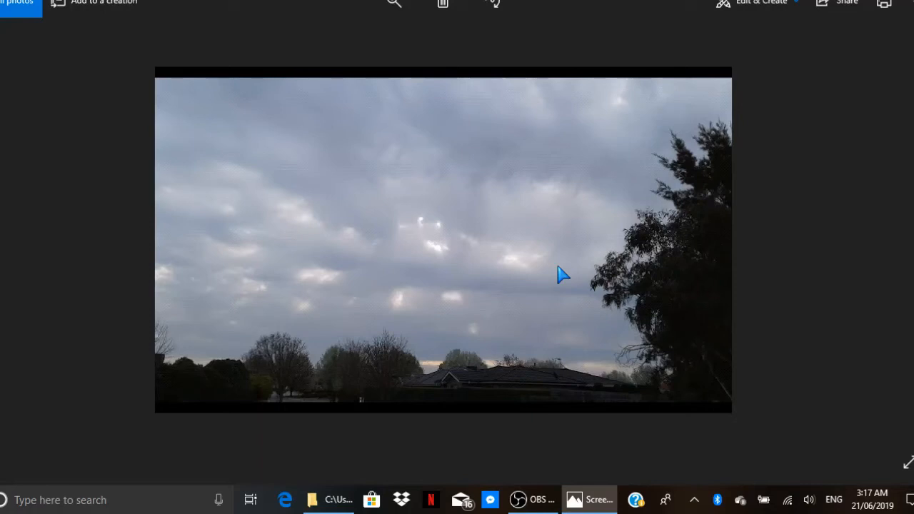
mouse_move(440, 232)
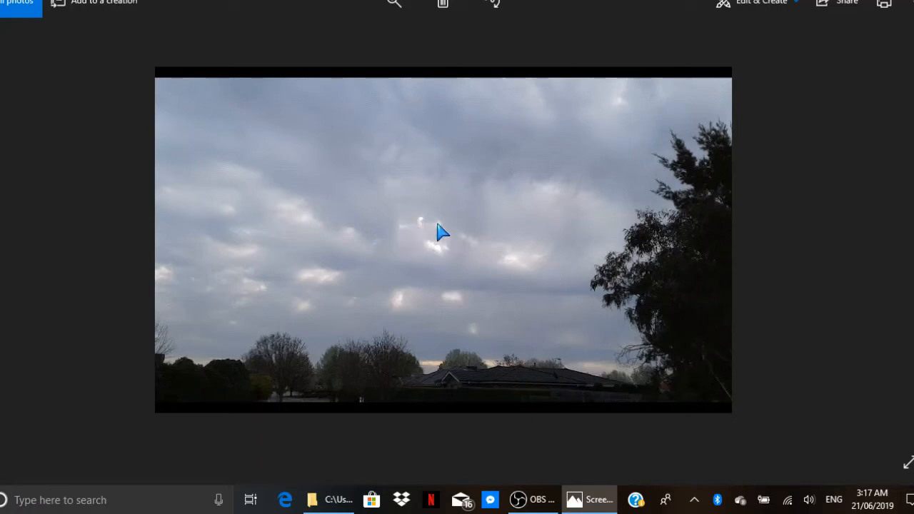
mouse_move(388, 240)
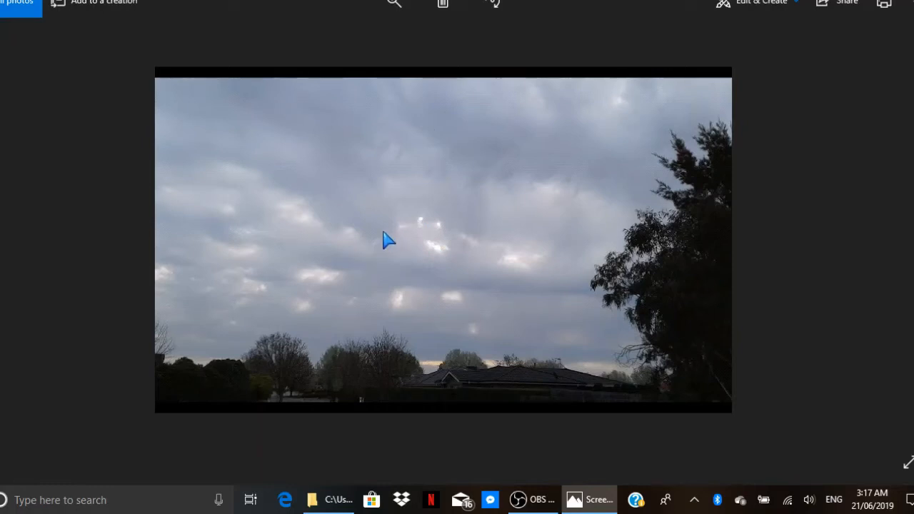
mouse_move(97, 254)
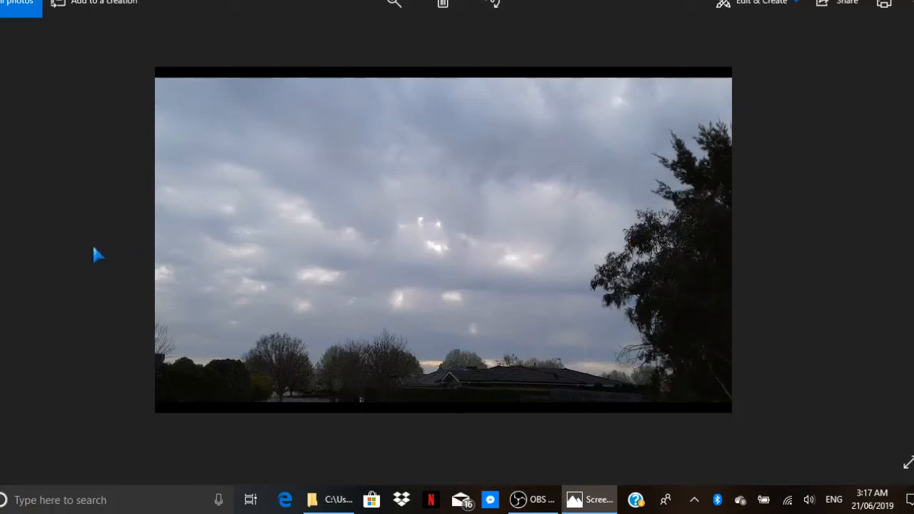
mouse_move(346, 269)
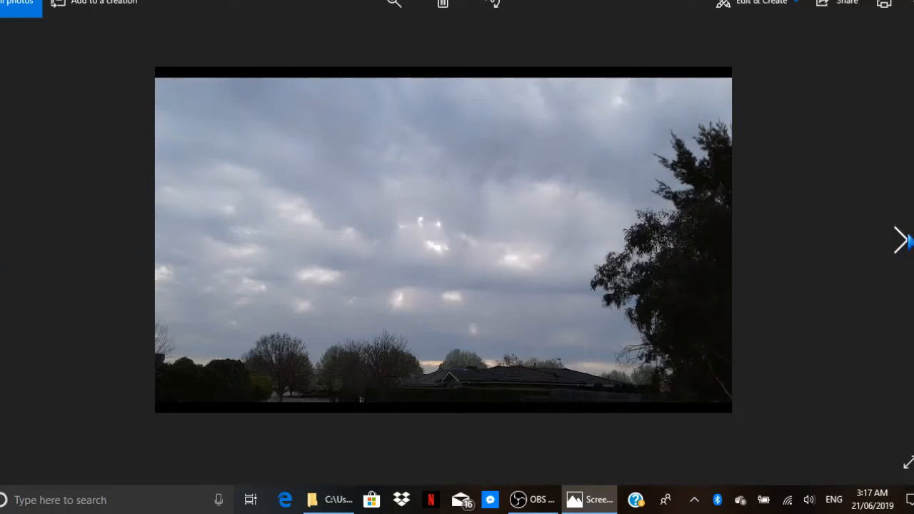
Advance to the next screenshot, the cloudy sky with trees and rooftops.
left_click(900, 240)
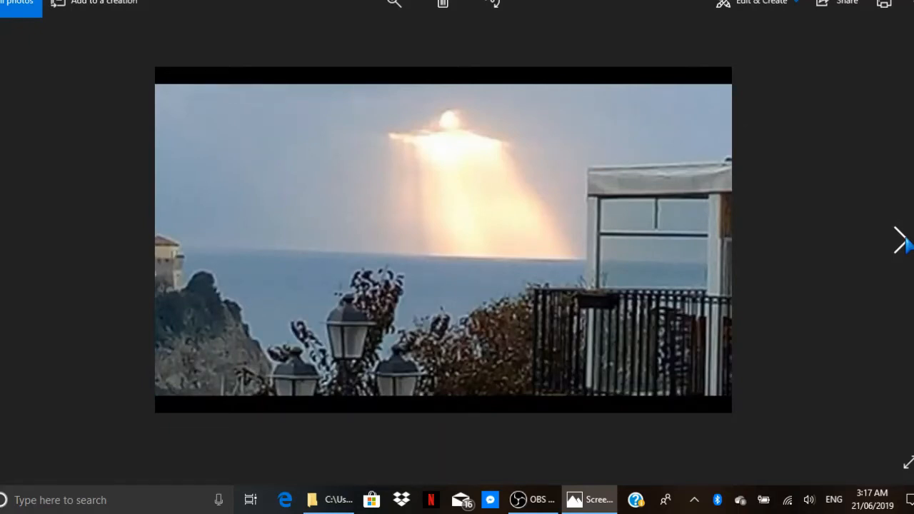
Advance to the next screenshot, the green wavy sound-wave image with a speaker symbol.
left_click(901, 240)
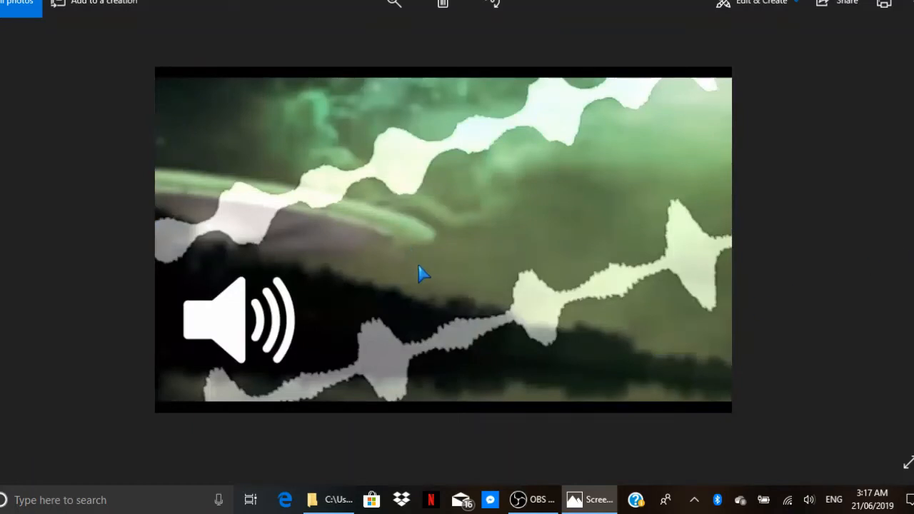
mouse_move(470, 172)
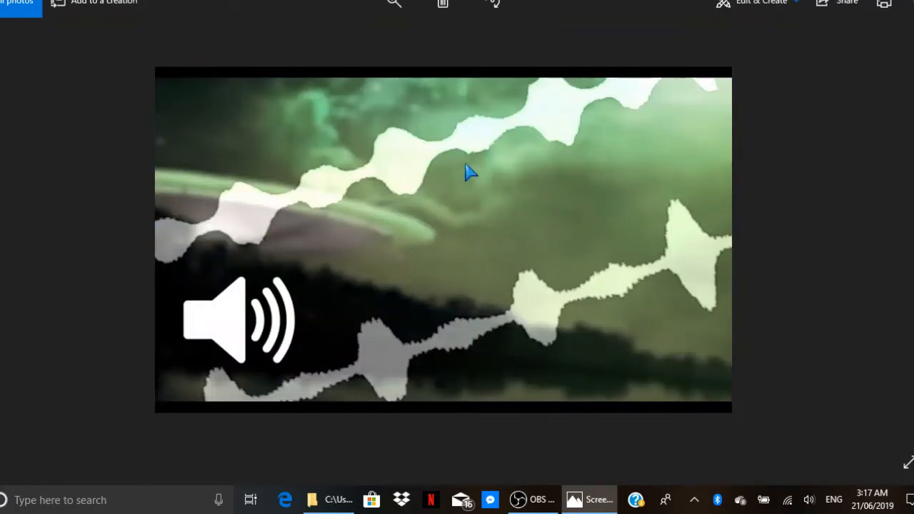
mouse_move(554, 234)
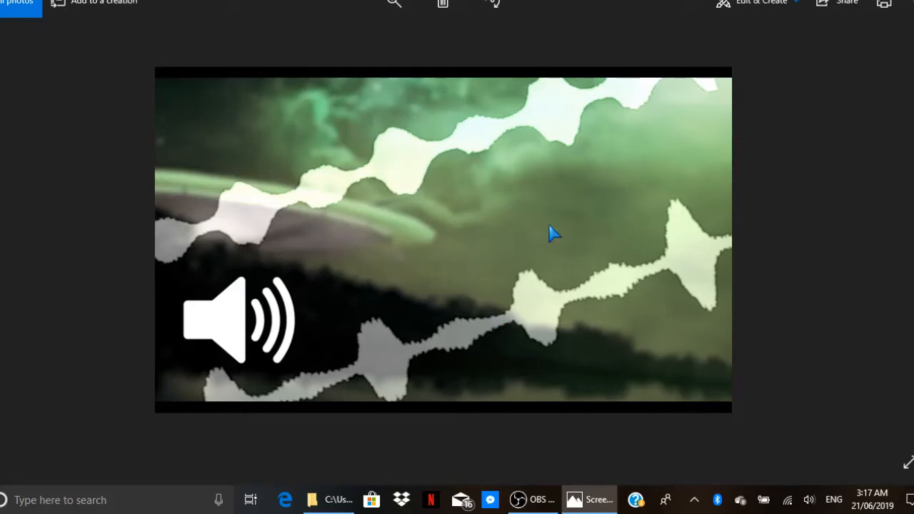
mouse_move(537, 194)
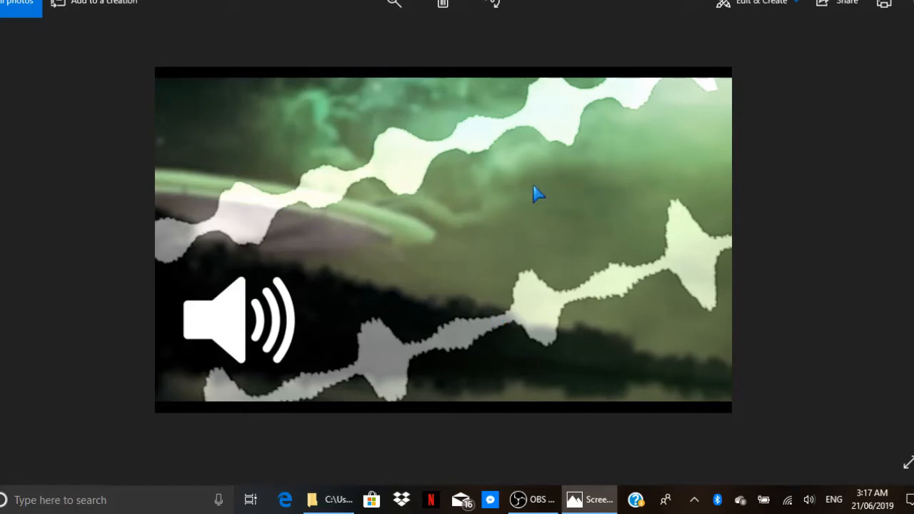
mouse_move(598, 203)
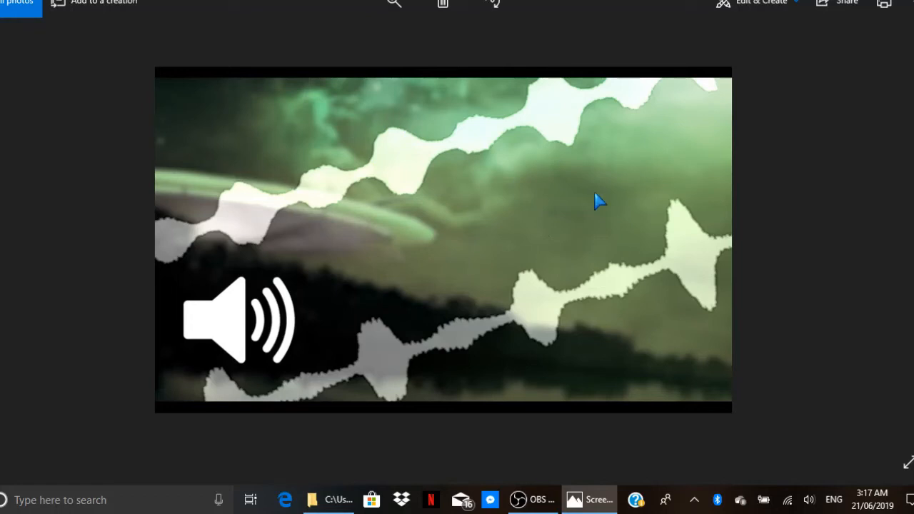
mouse_move(660, 197)
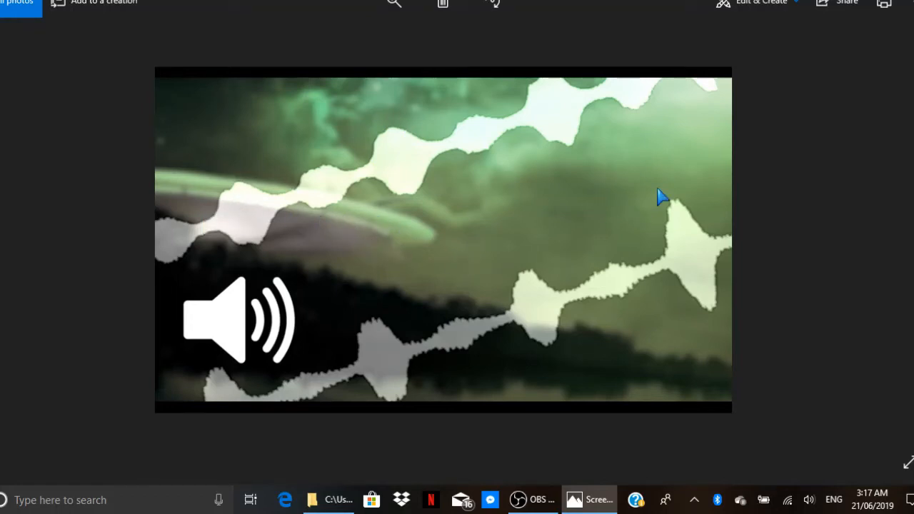